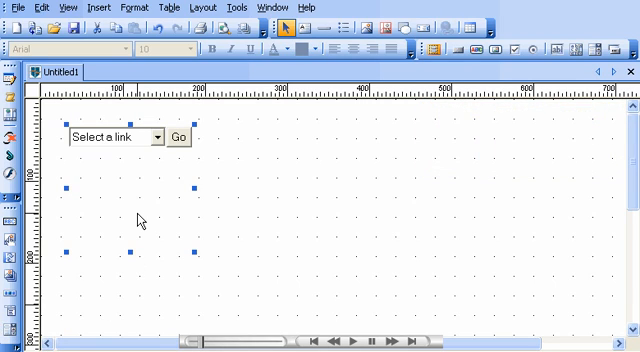
Step: Drag the Go menu further right on the page
drag(125, 137, 330, 217)
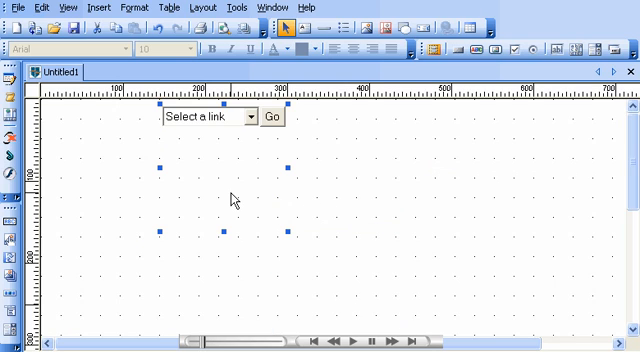
mouse_move(268, 114)
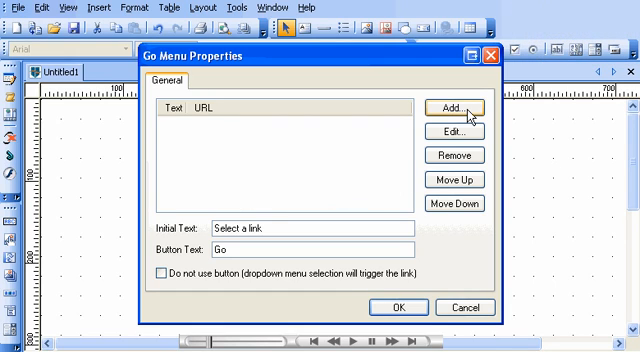
click(453, 107)
text(Goog)
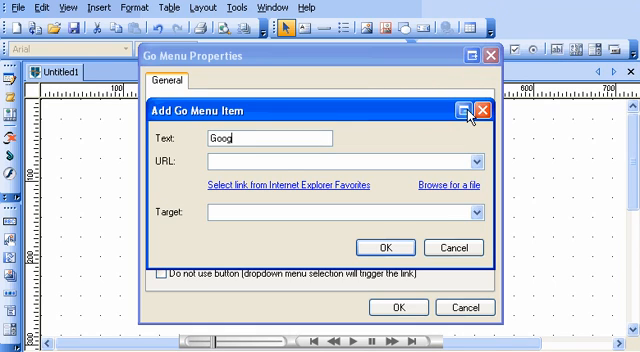
text(le)
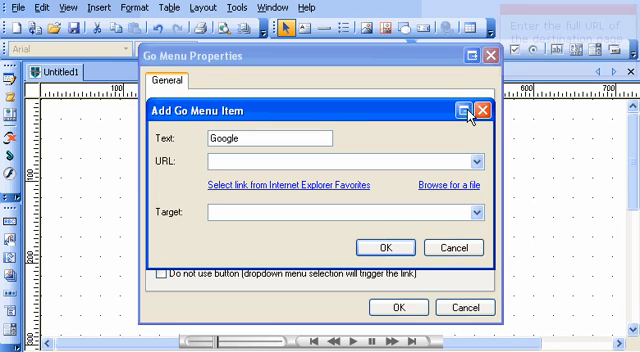
text(http://www.googl)
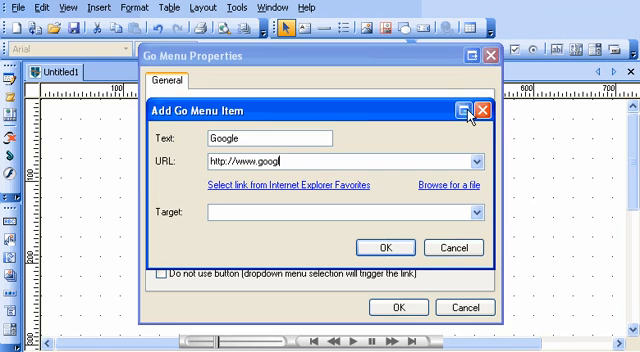
text(le.com)
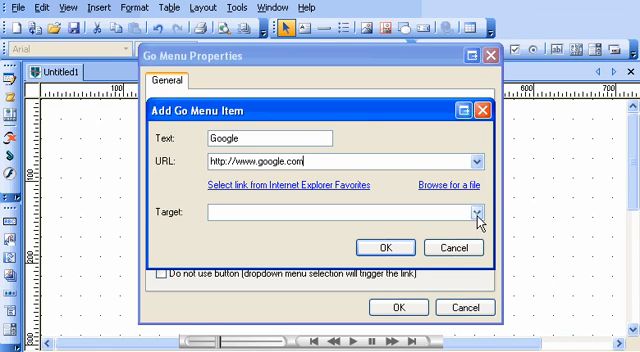
click(477, 214)
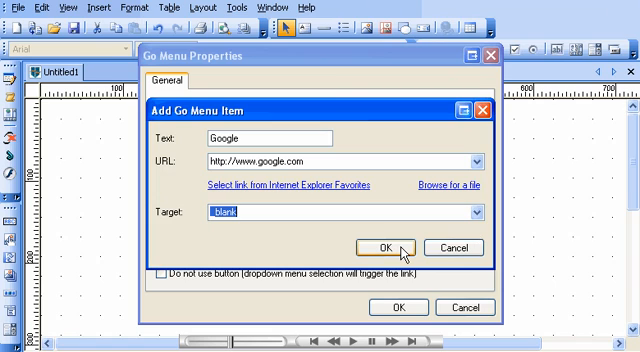
click(378, 247)
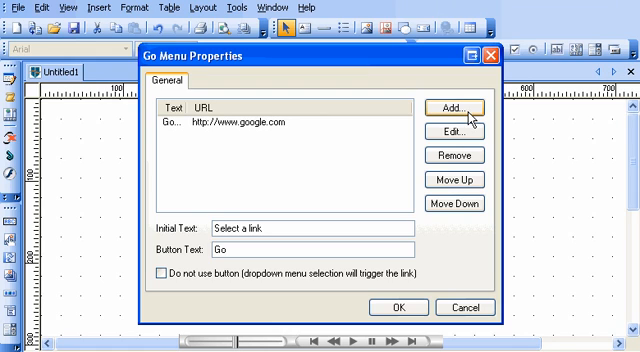
click(453, 107)
text(Contact Us)
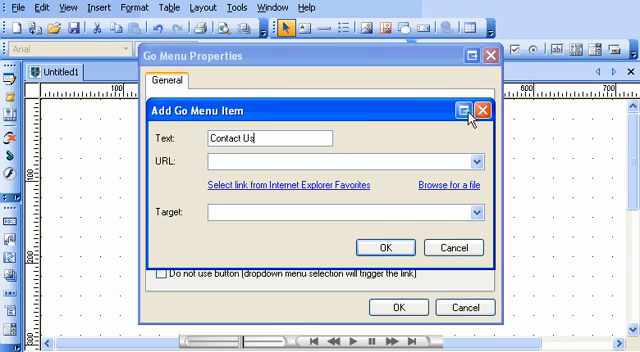
text(http://www.yoursite.com/contact.html)
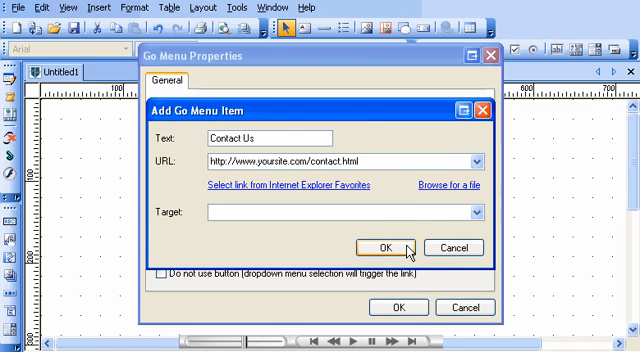
click(378, 248)
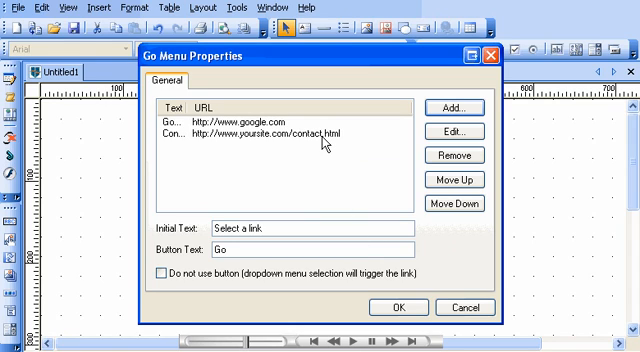
Step: Try reordering the Contact Us entry, keeping Google first, then close Go Menu Properties
click(280, 133)
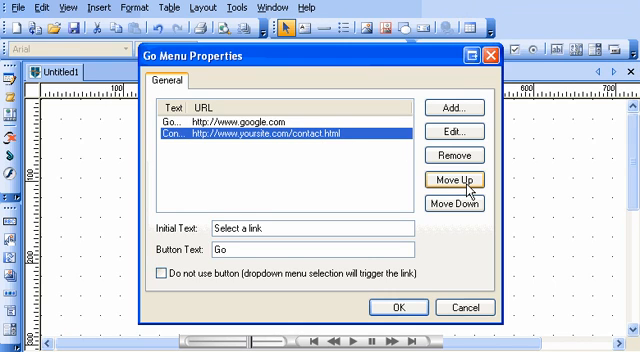
click(453, 179)
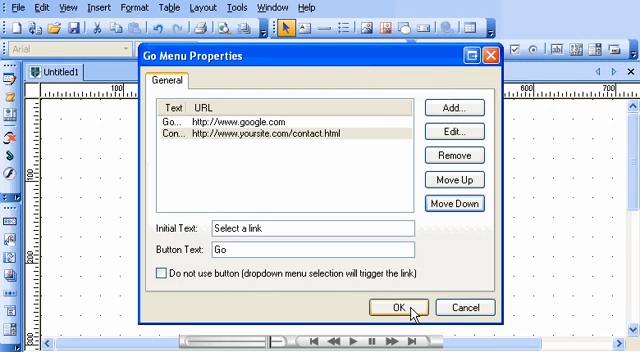
click(394, 307)
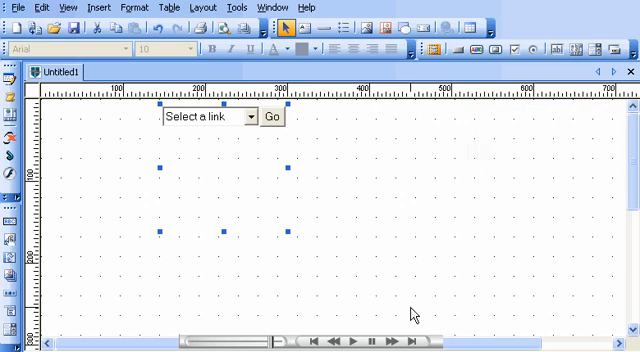
mouse_move(221, 39)
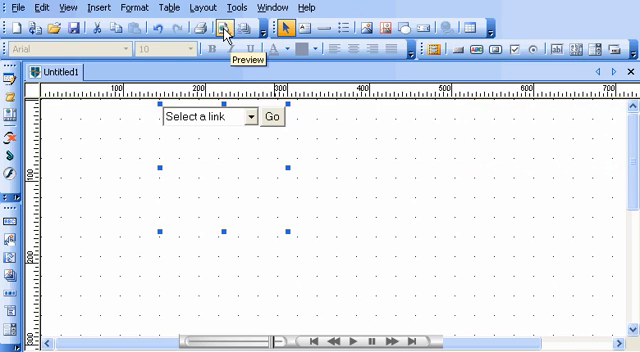
Step: Preview the page in a browser and follow the menu's Google choice
click(222, 33)
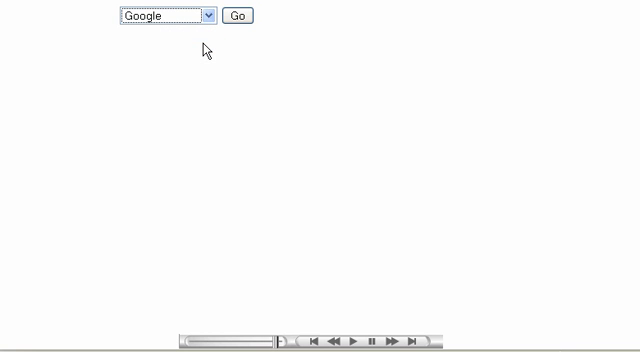
mouse_move(244, 18)
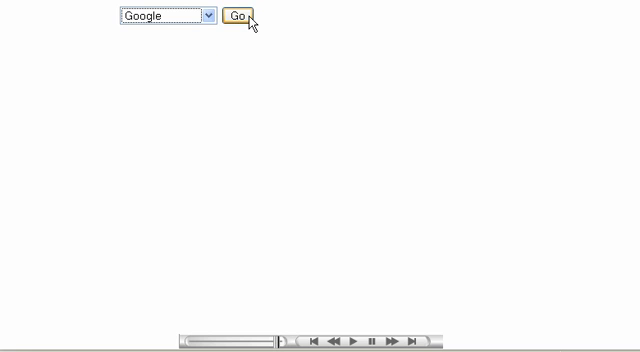
click(239, 18)
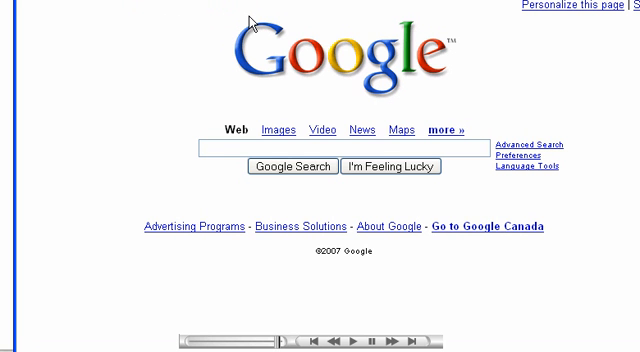